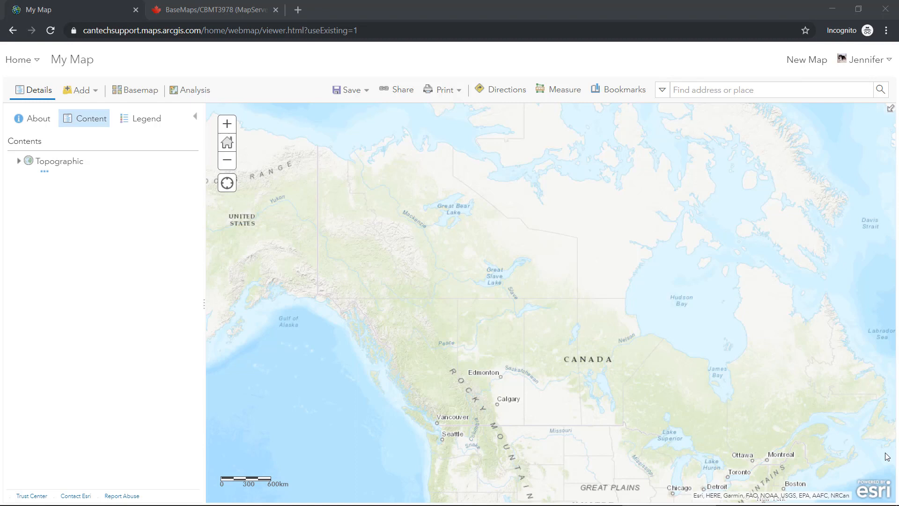
pyautogui.moveTo(612, 416)
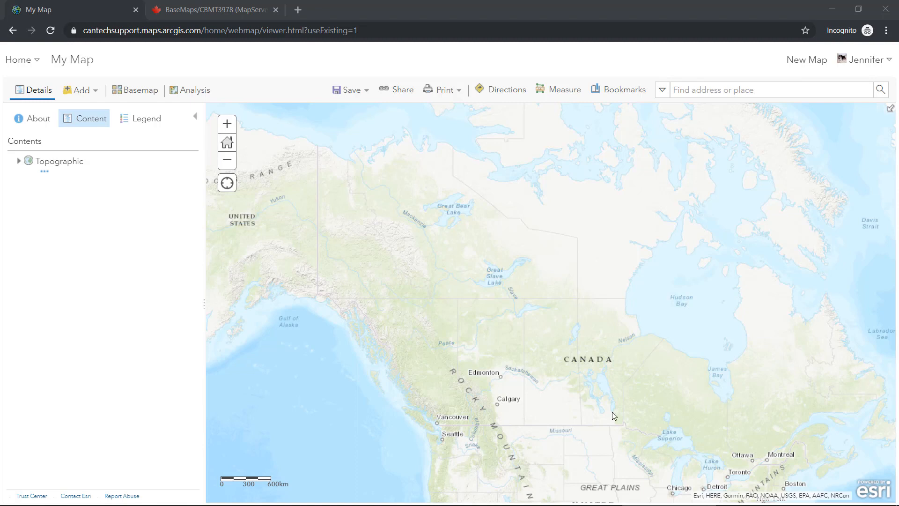
# Step: Start adding a layer from a web address to the map
pyautogui.click(79, 90)
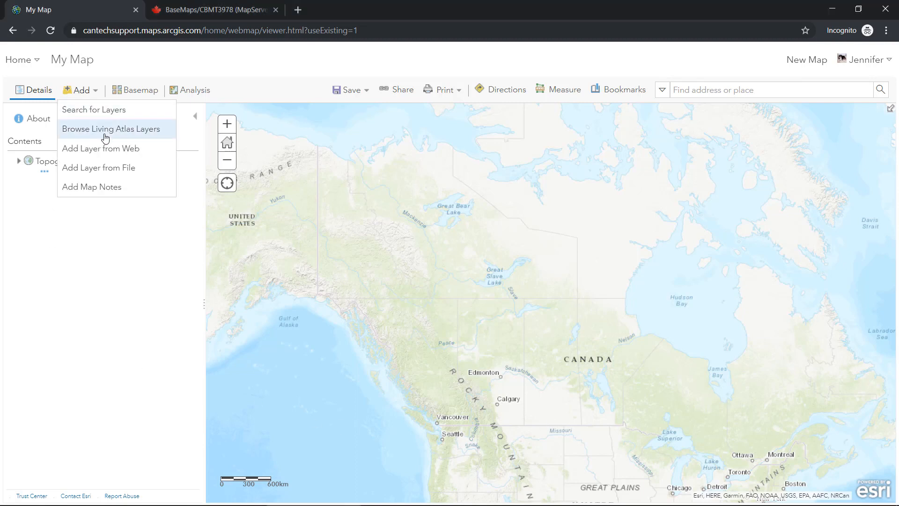
pyautogui.click(101, 148)
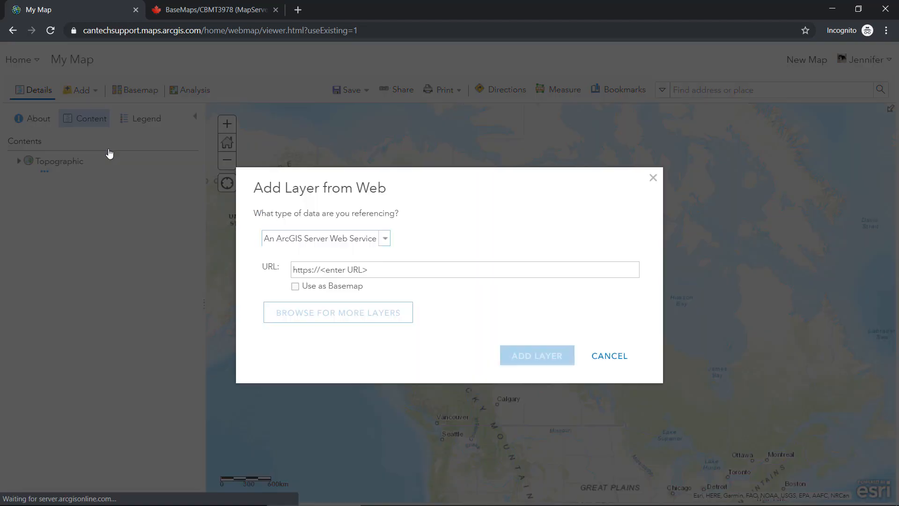
pyautogui.moveTo(223, 4)
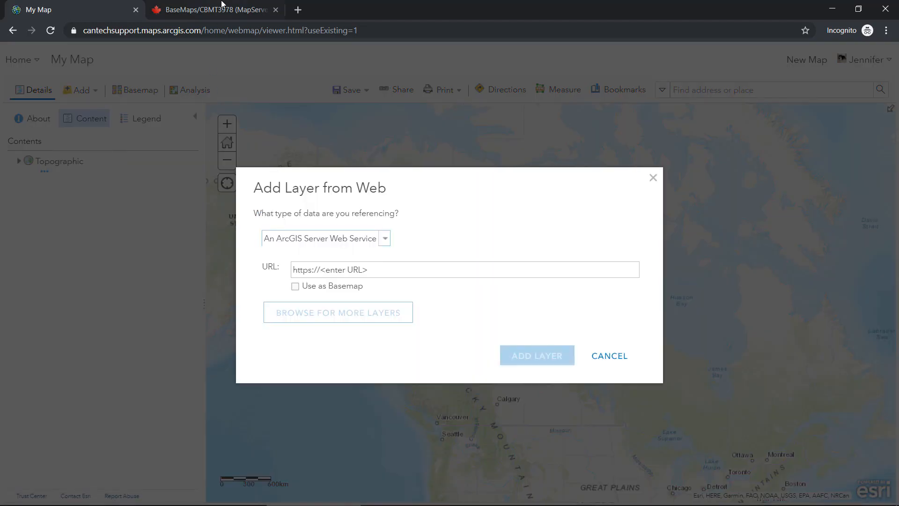
# Step: Select the CBMT3978 MapServer address on its REST Services Directory page for copying
pyautogui.click(213, 9)
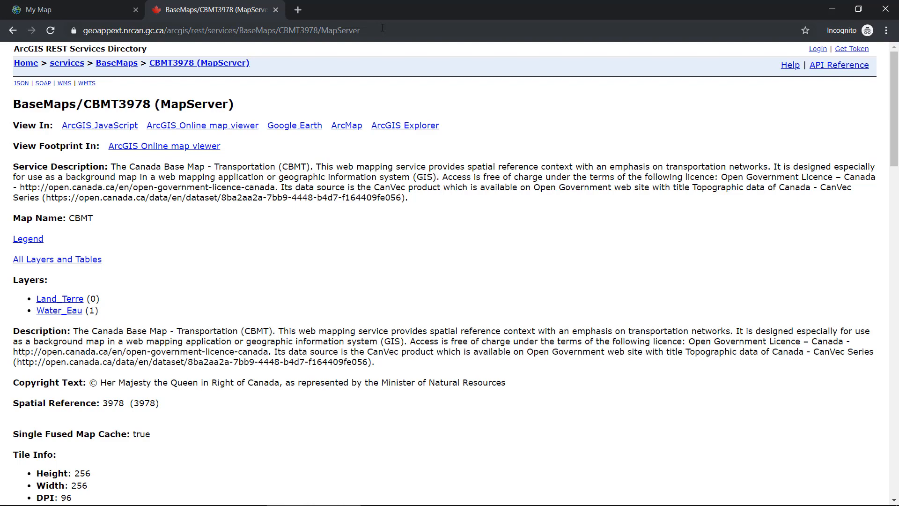
pyautogui.click(221, 30)
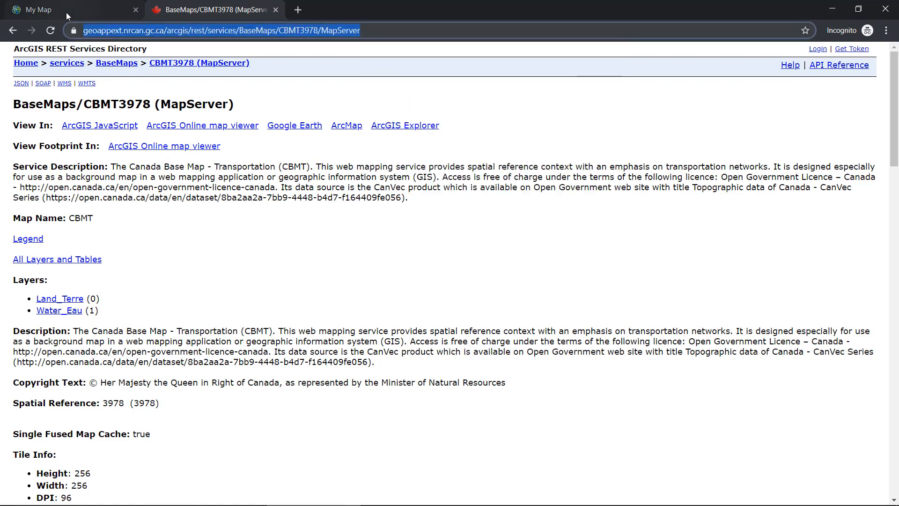
# Step: Paste the CBMT3978 service address, mark it Use as Basemap, and add it to the map
pyautogui.click(40, 9)
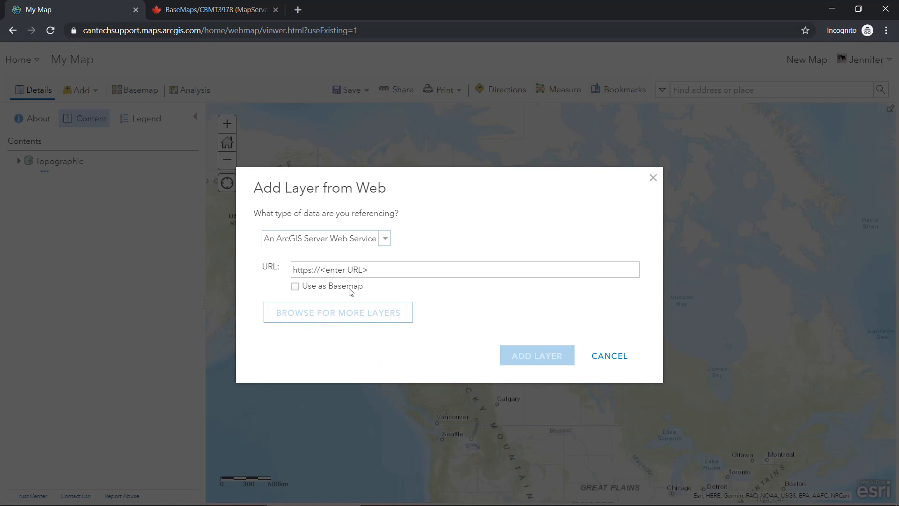
pyautogui.rightClick(464, 269)
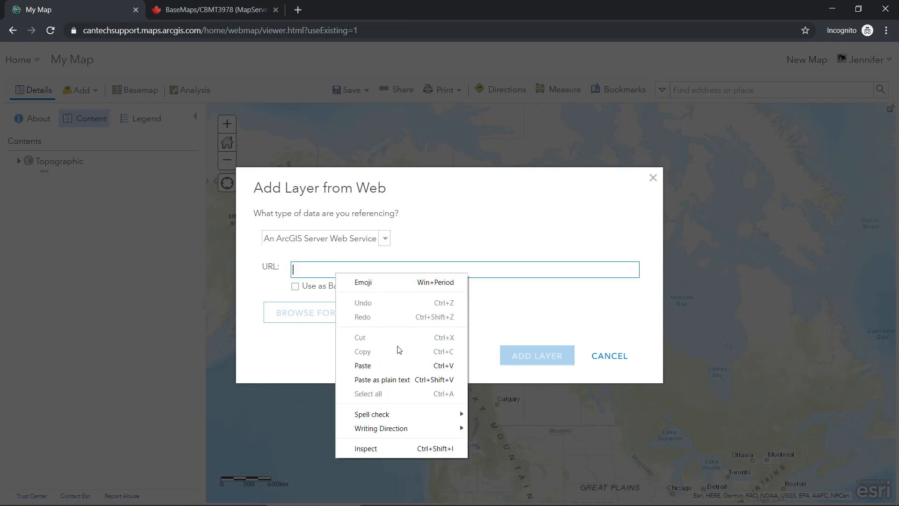
pyautogui.click(364, 365)
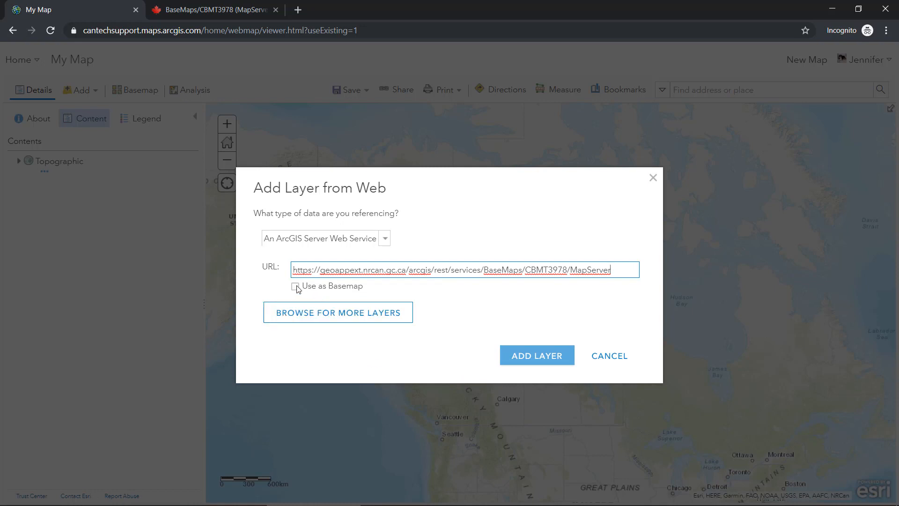
pyautogui.click(296, 285)
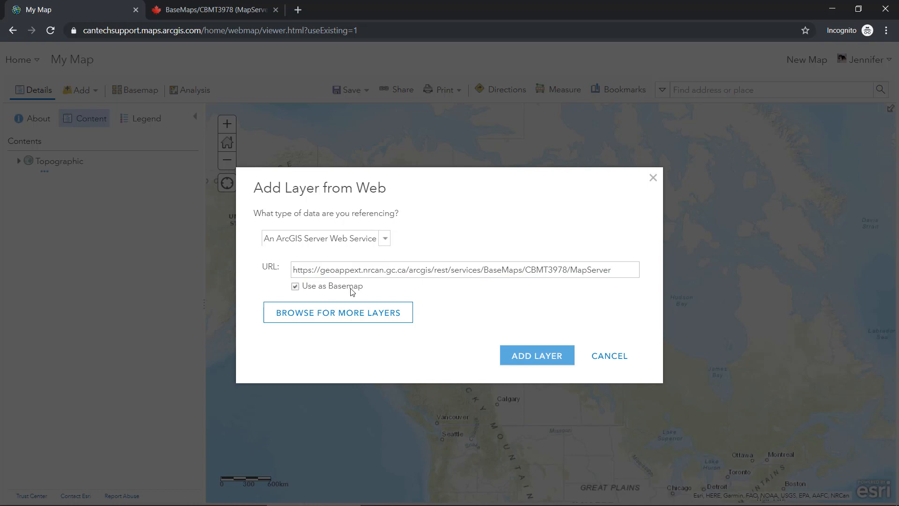
pyautogui.moveTo(536, 355)
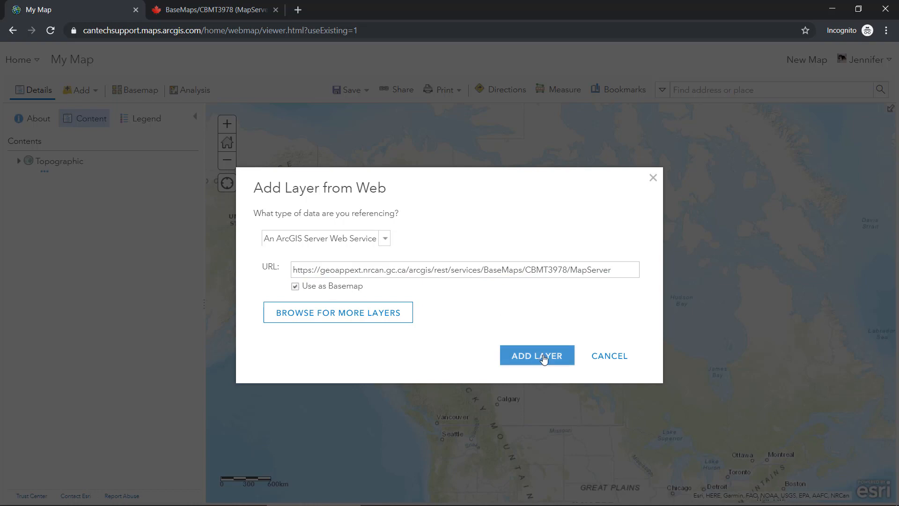
pyautogui.click(537, 355)
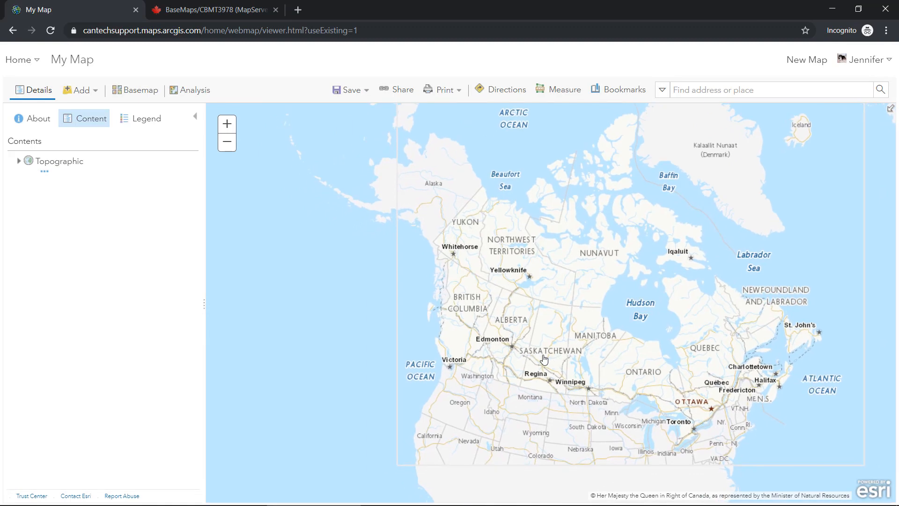